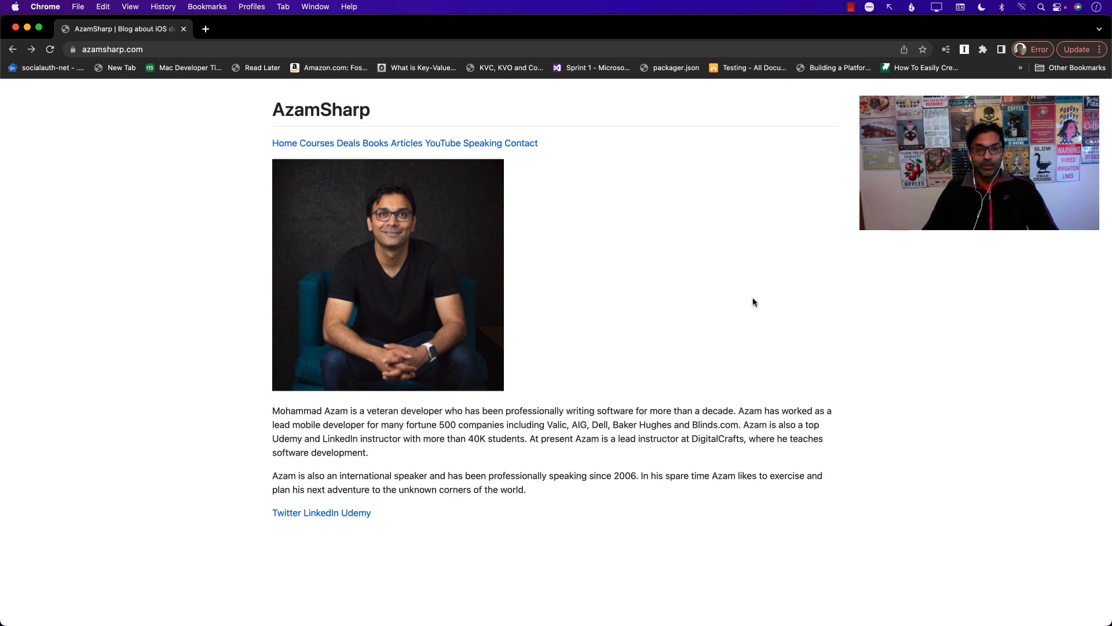
{"action": "mouse_move", "coordinate": [709, 296]}
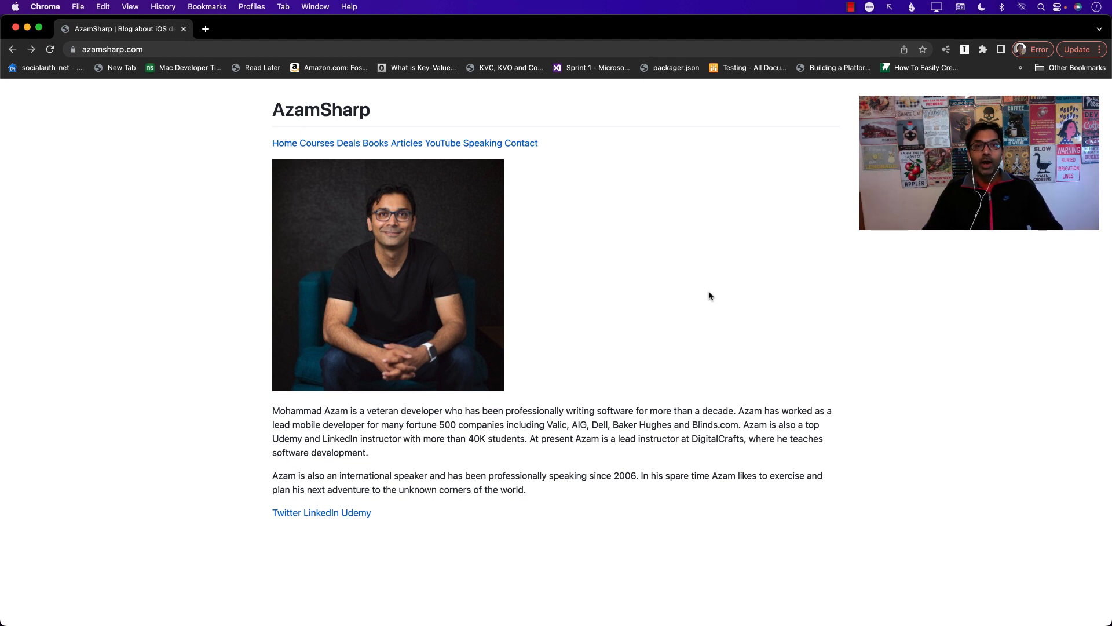
{"action": "mouse_move", "coordinate": [215, 228]}
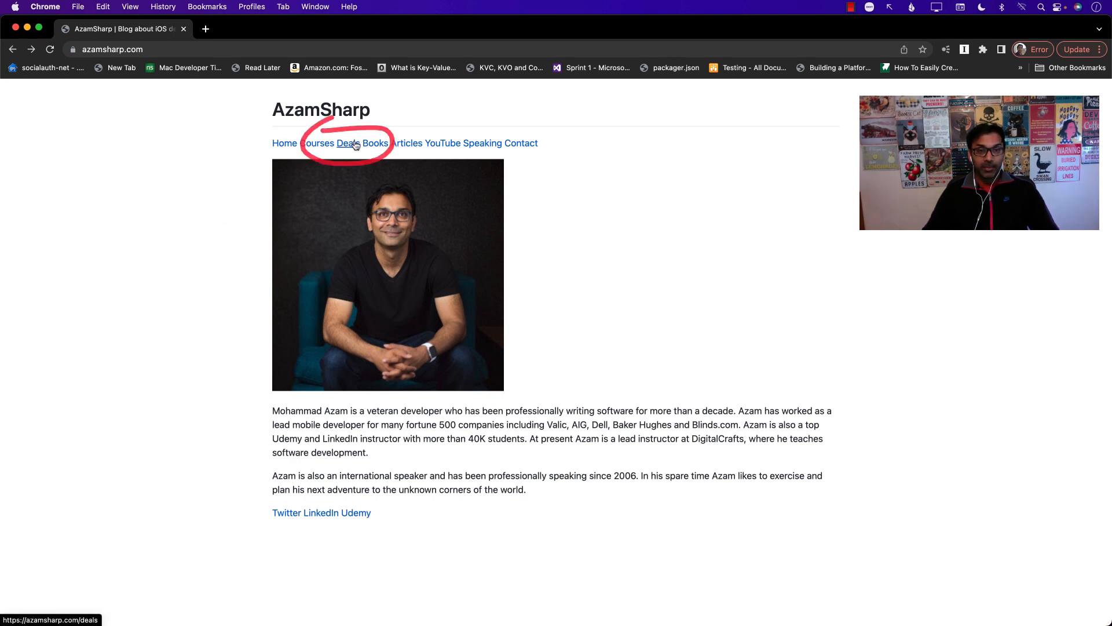
Open the Deals page and scroll through discounted course links to Core Data, Vapor and Combine
{"action": "left_click", "coordinate": [346, 143]}
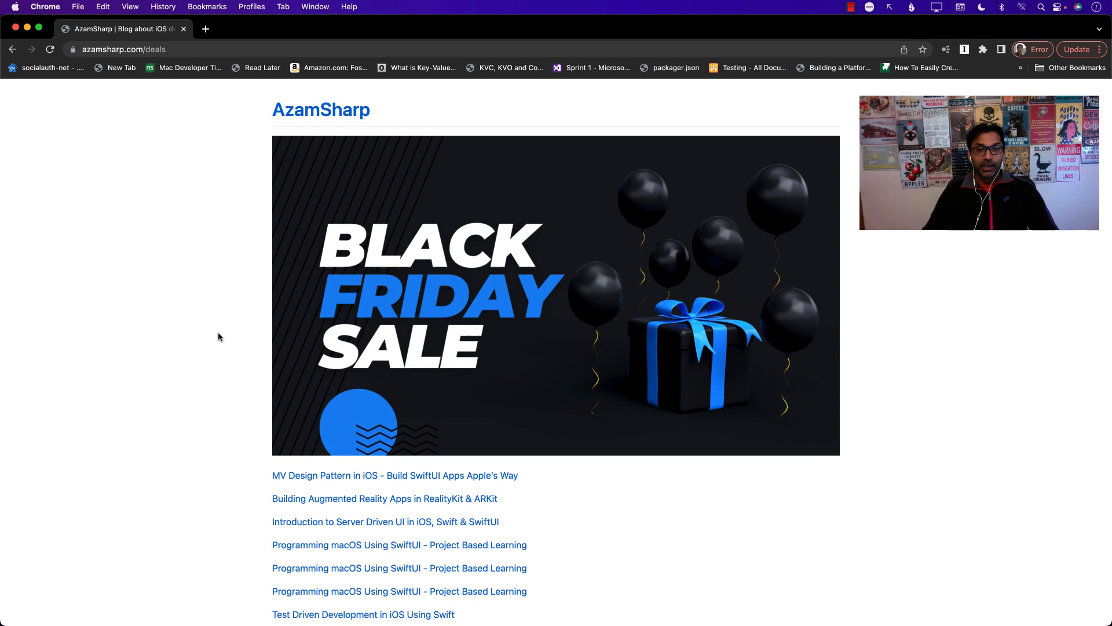
{"action": "scroll", "scroll_direction": "down", "scroll_amount": 3}
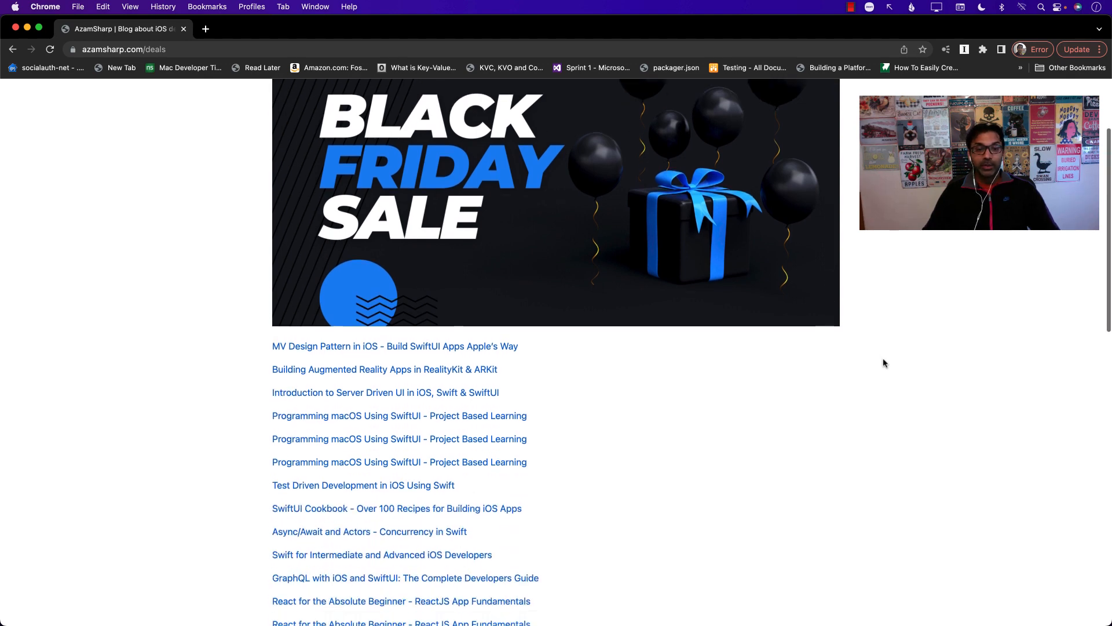
{"action": "scroll", "scroll_direction": "down", "scroll_amount": 3}
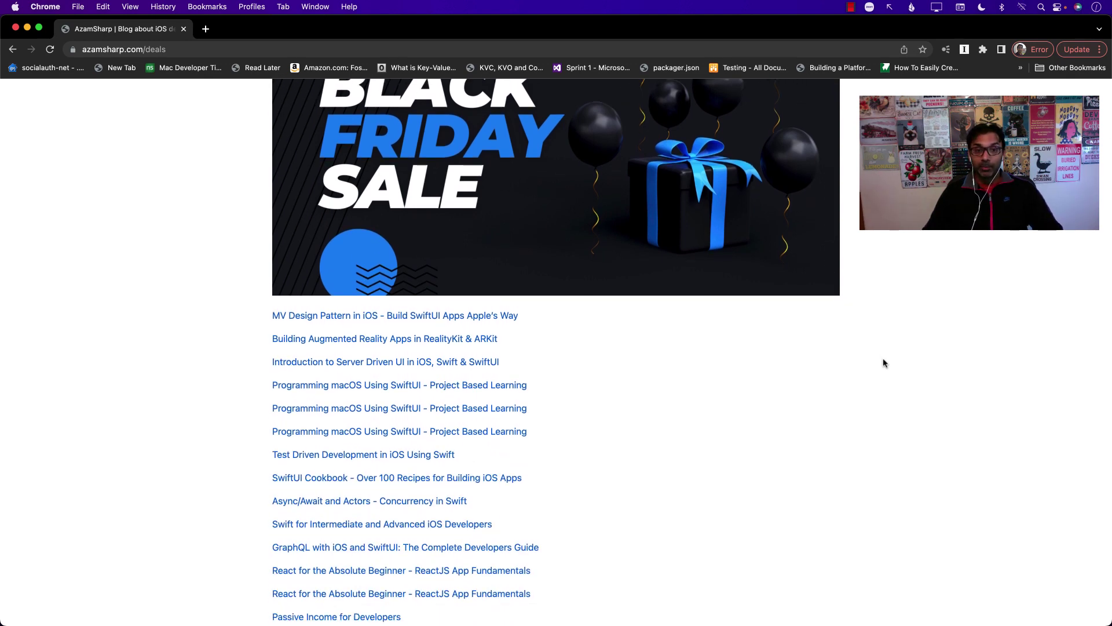
{"action": "mouse_move", "coordinate": [362, 391]}
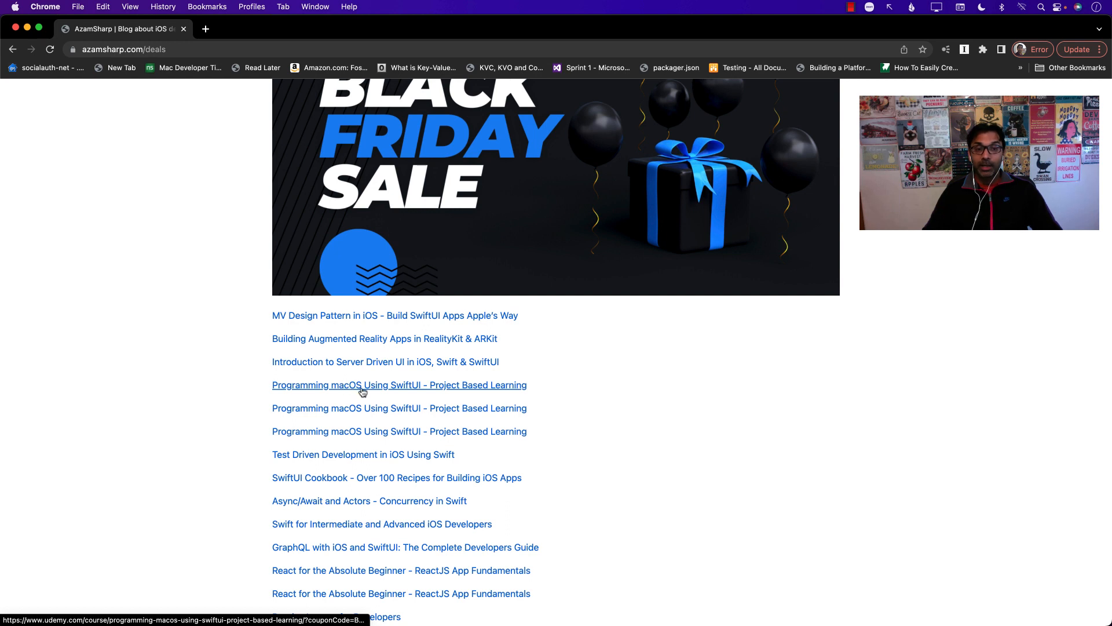
{"action": "mouse_move", "coordinate": [545, 378]}
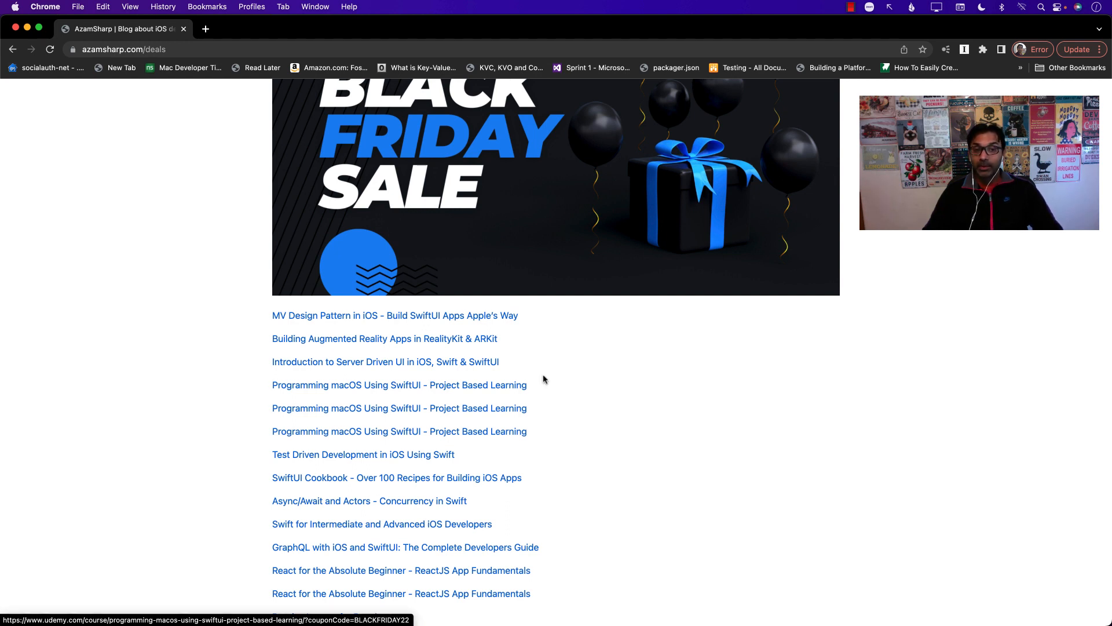
{"action": "scroll", "scroll_direction": "down", "scroll_amount": 3}
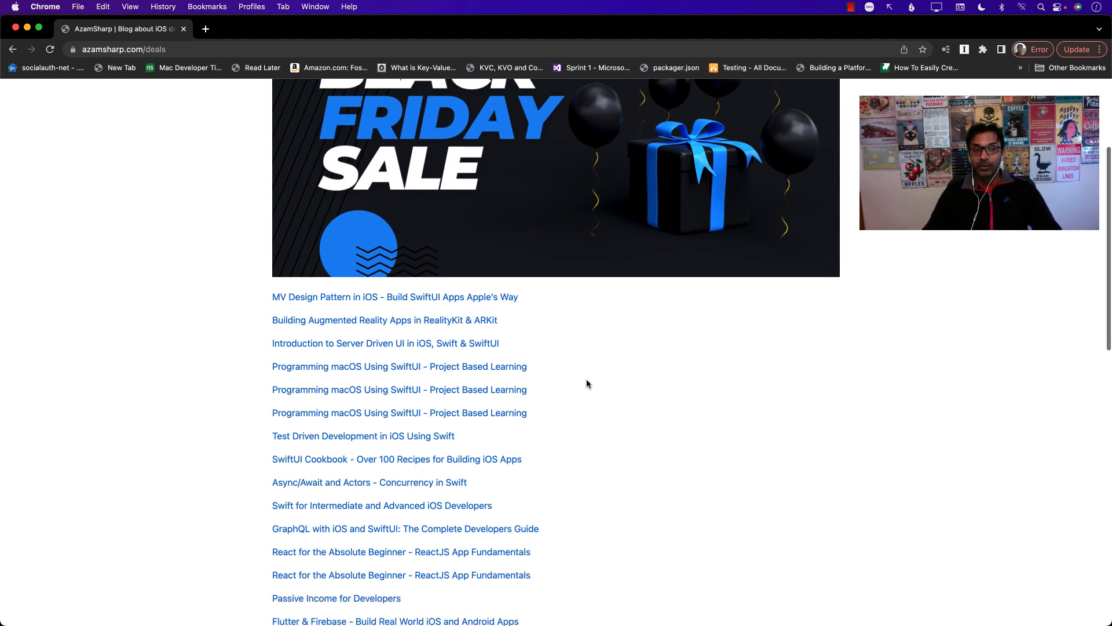
{"action": "scroll", "scroll_direction": "down", "scroll_amount": 3}
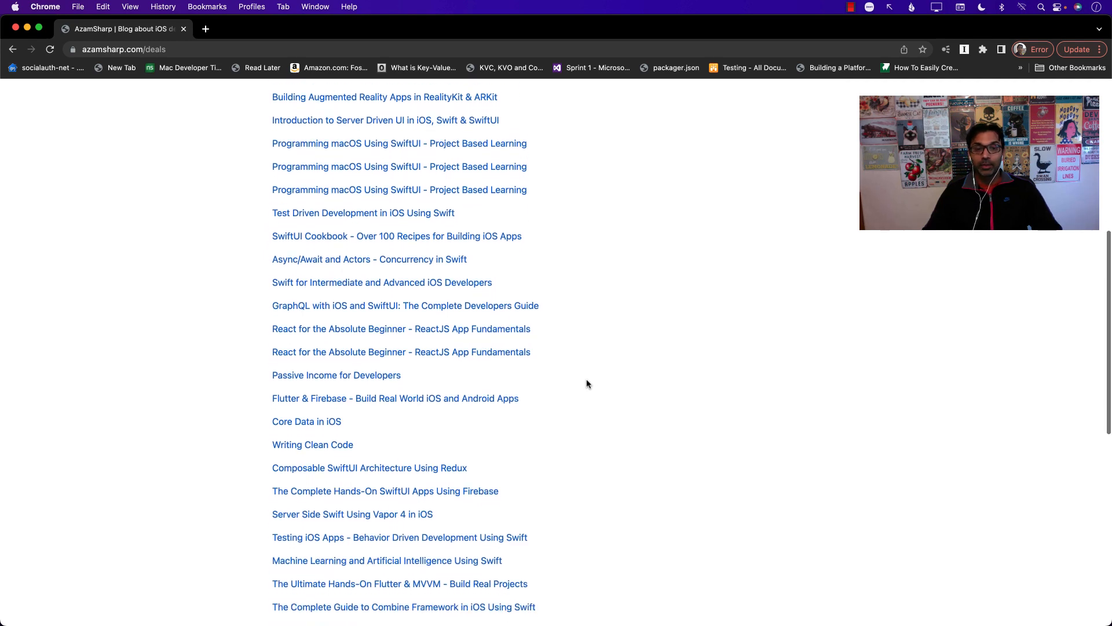
{"action": "scroll", "scroll_direction": "down", "scroll_amount": 3}
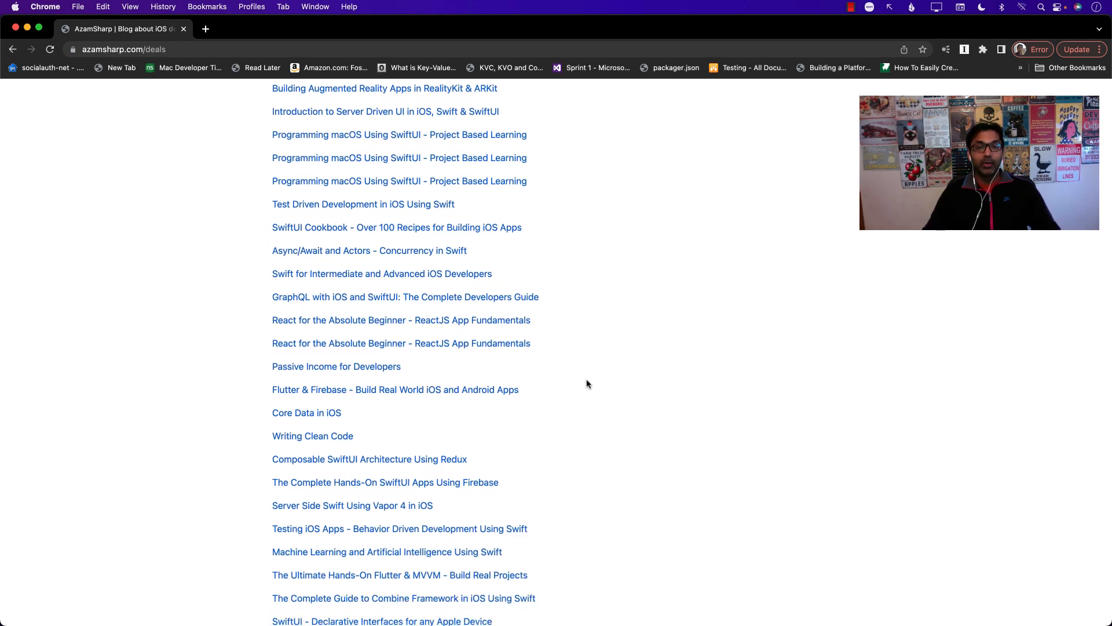
{"action": "scroll", "scroll_direction": "down", "scroll_amount": 3}
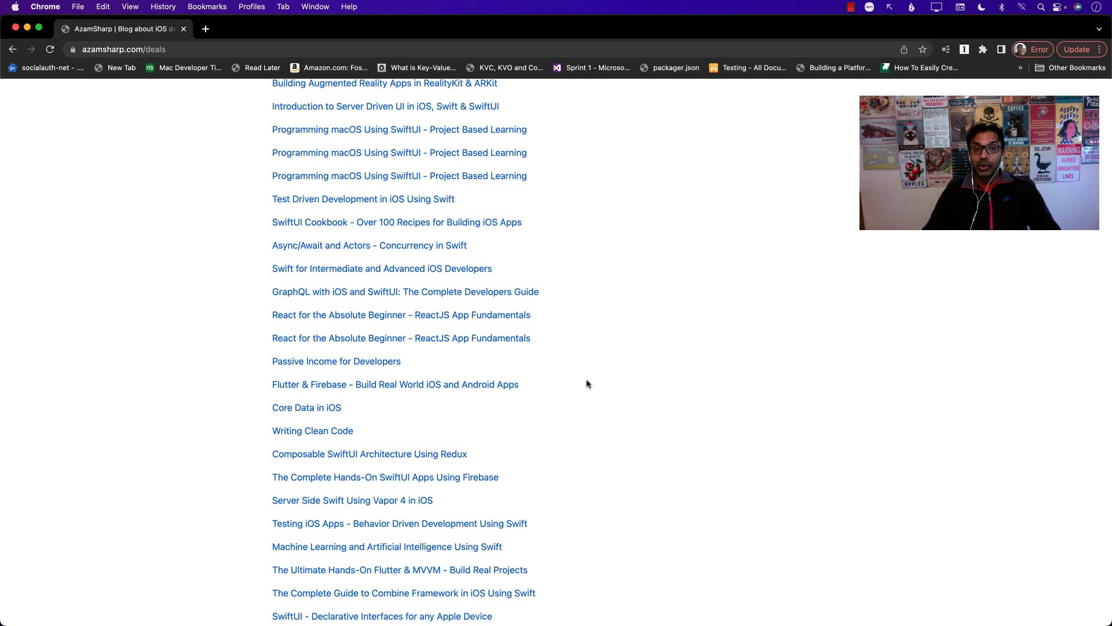
{"action": "scroll", "scroll_direction": "down", "scroll_amount": 3}
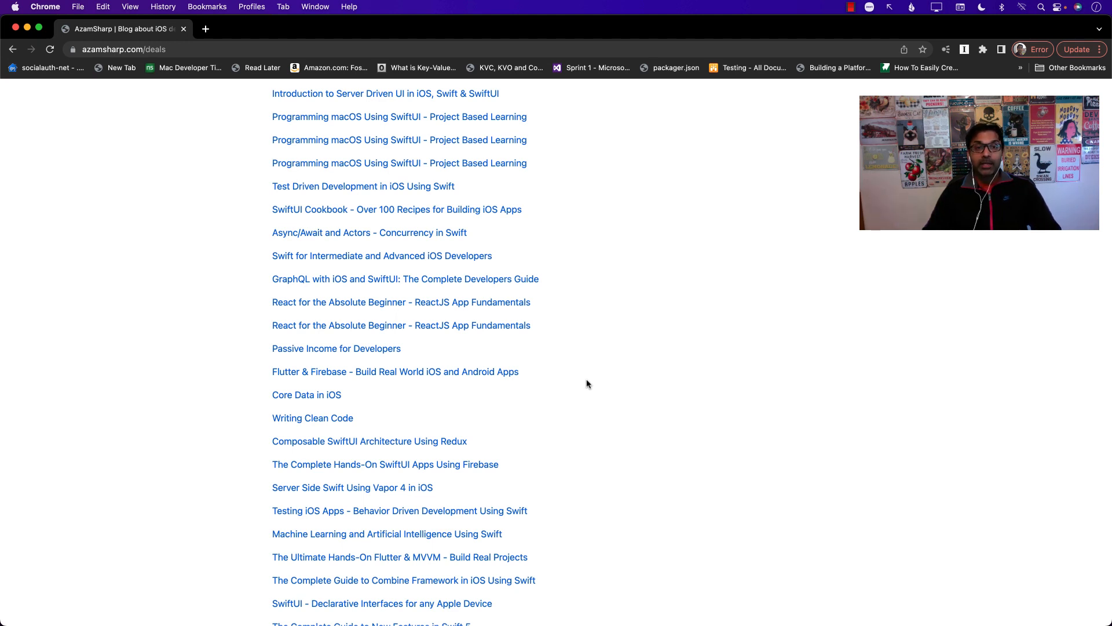
{"action": "scroll", "scroll_direction": "down", "scroll_amount": 3}
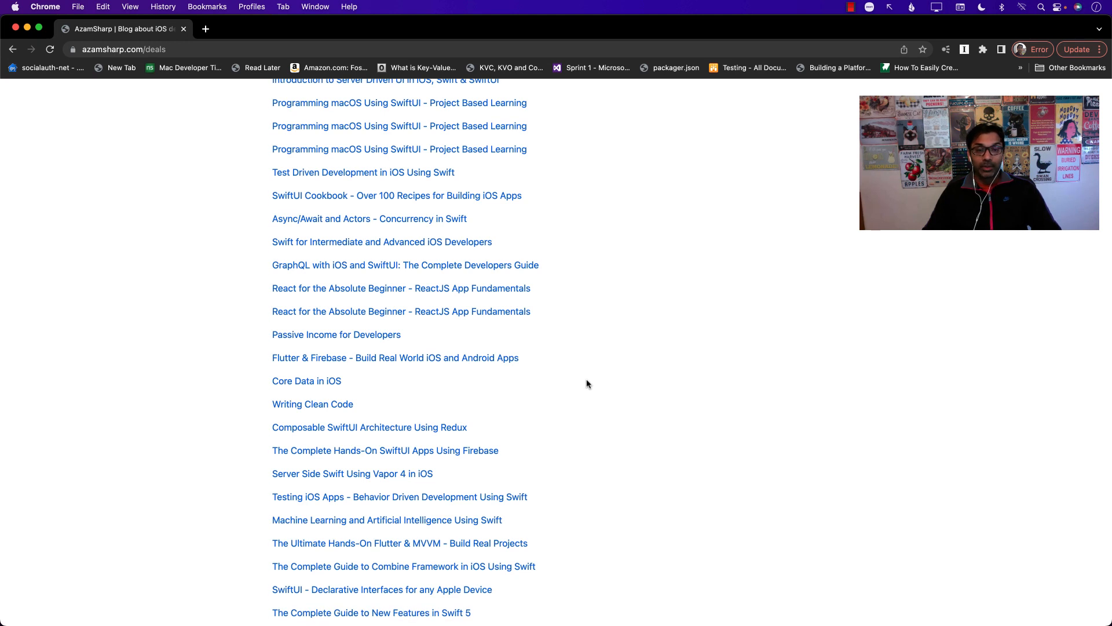
{"action": "scroll", "scroll_direction": "down", "scroll_amount": 3}
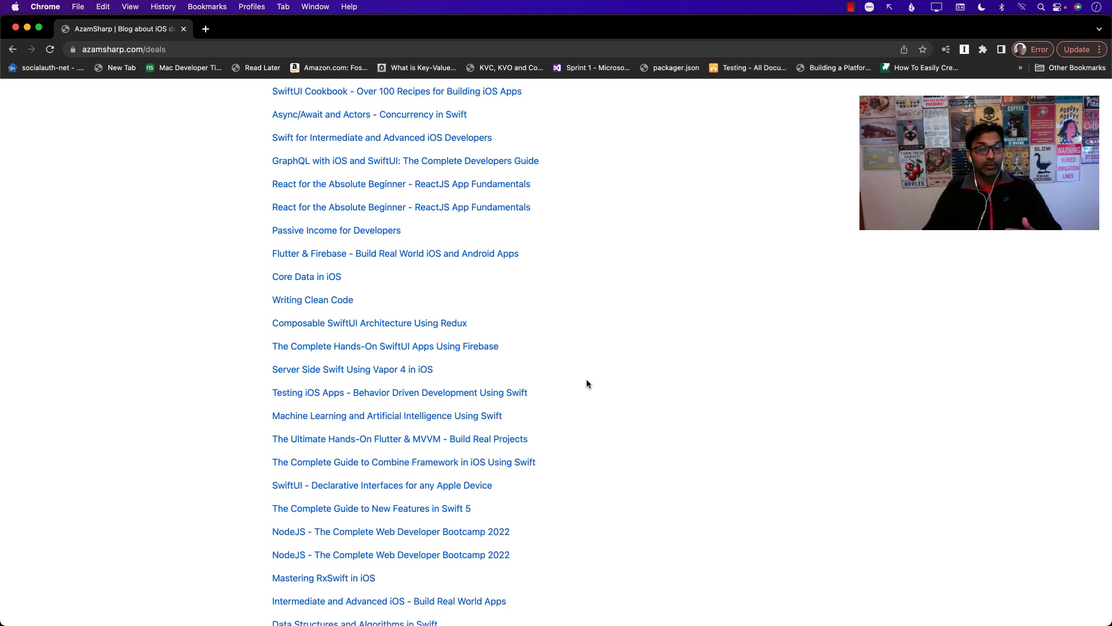
{"action": "scroll", "scroll_direction": "down", "scroll_amount": 3}
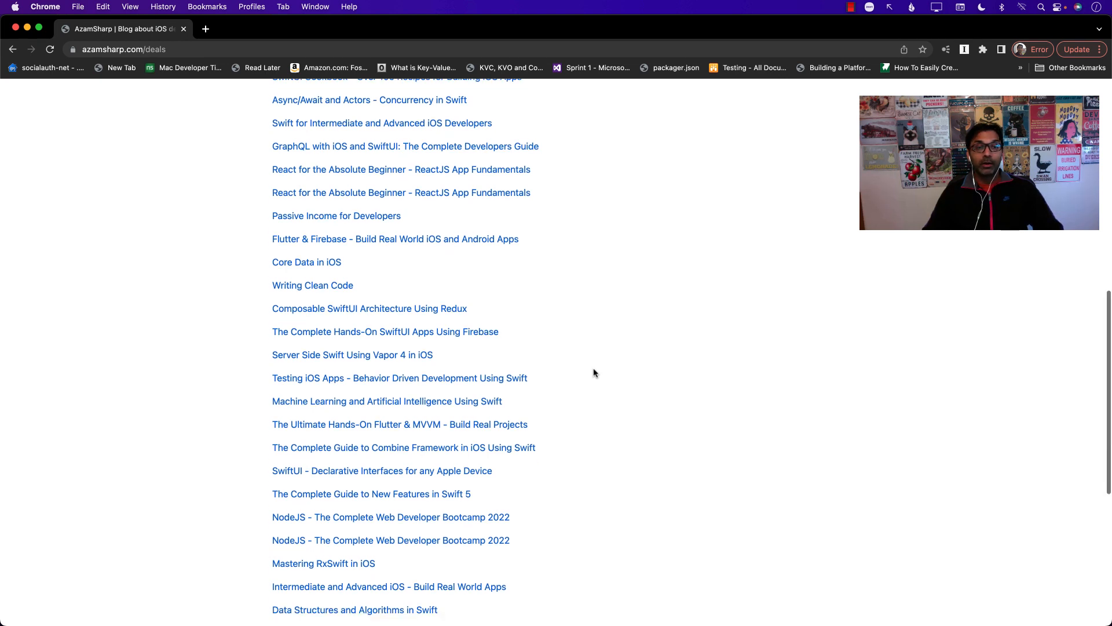
{"action": "mouse_move", "coordinate": [606, 358]}
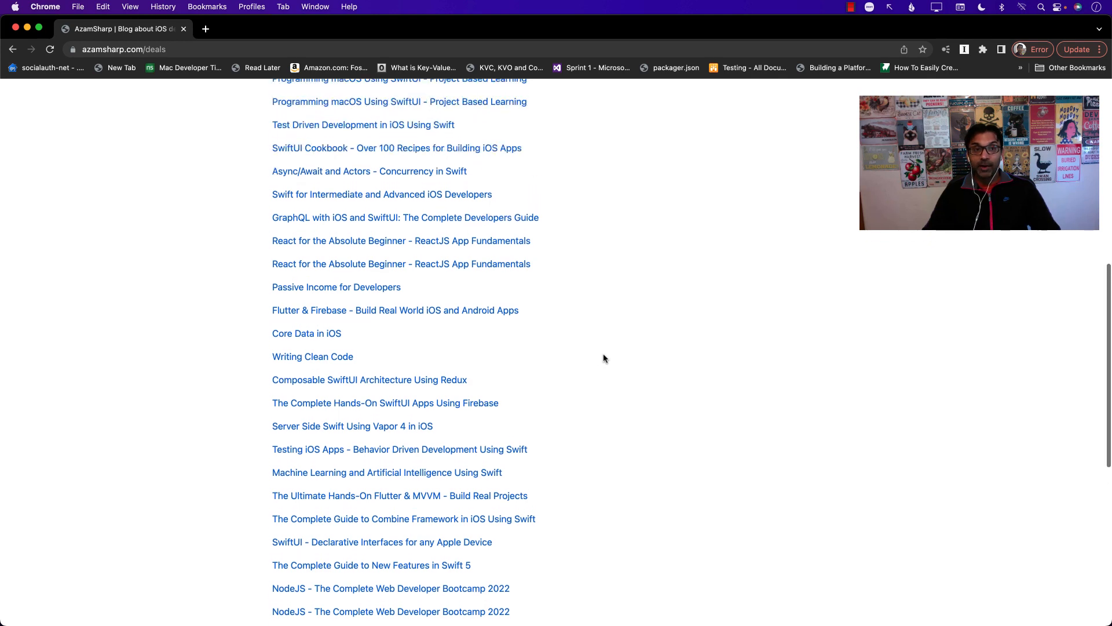
{"action": "scroll", "scroll_direction": "up", "scroll_amount": 3}
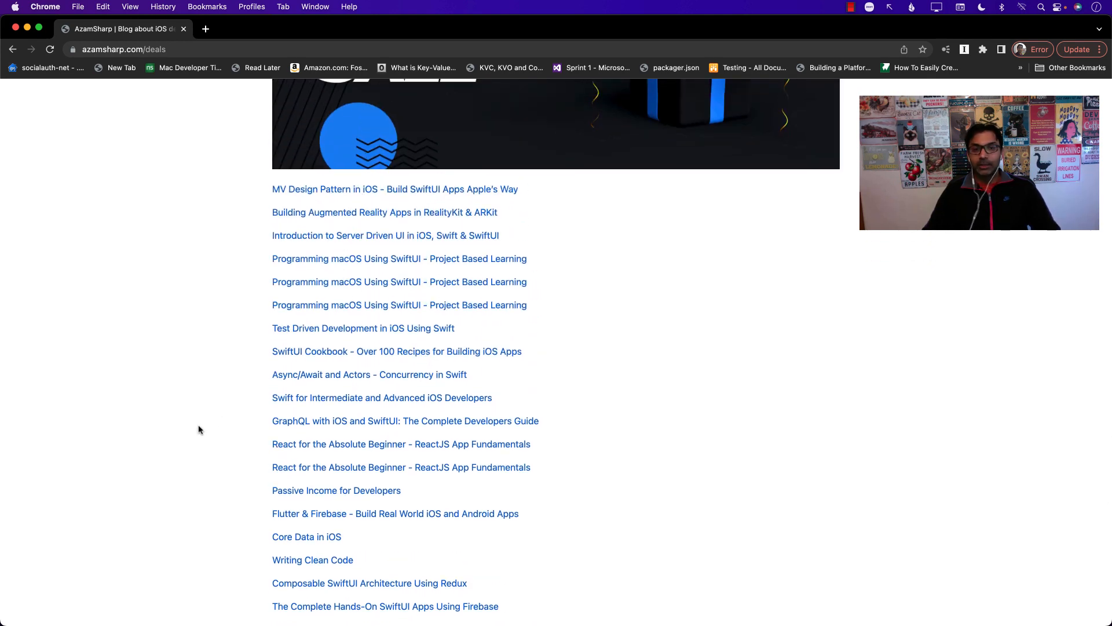
{"action": "scroll", "scroll_direction": "down", "scroll_amount": 3}
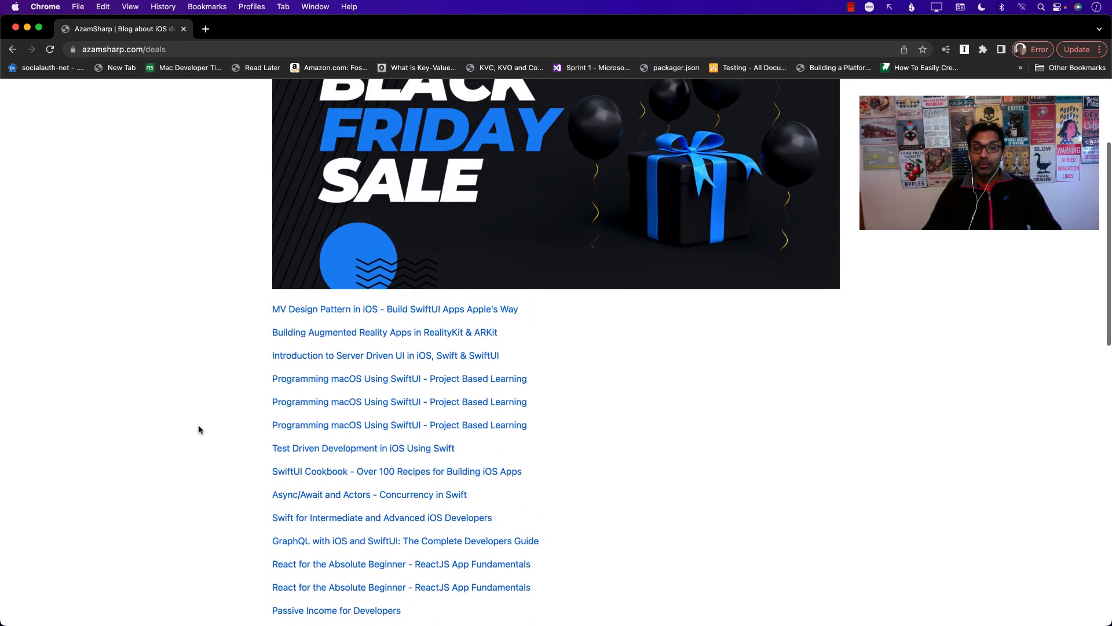
{"action": "scroll", "scroll_direction": "up", "scroll_amount": 3}
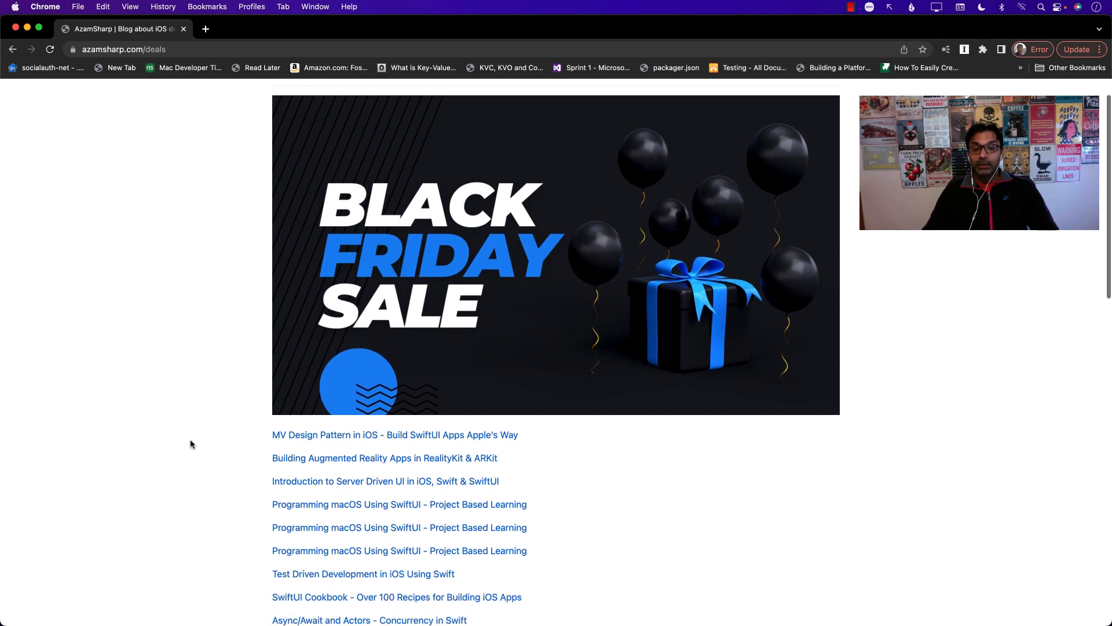
{"action": "scroll", "scroll_direction": "down", "scroll_amount": 3}
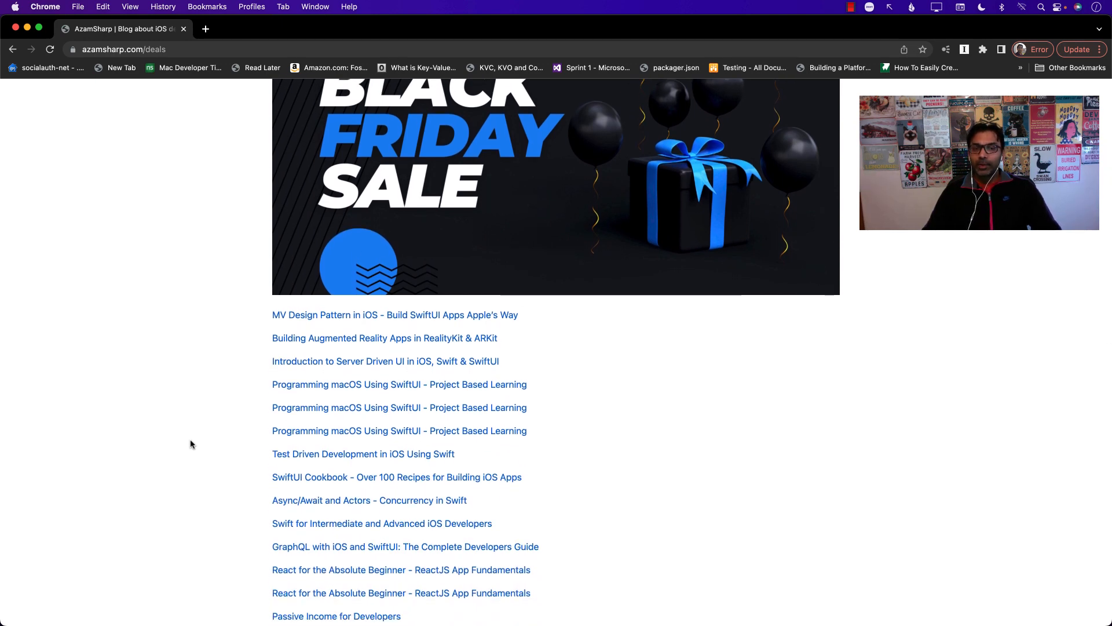